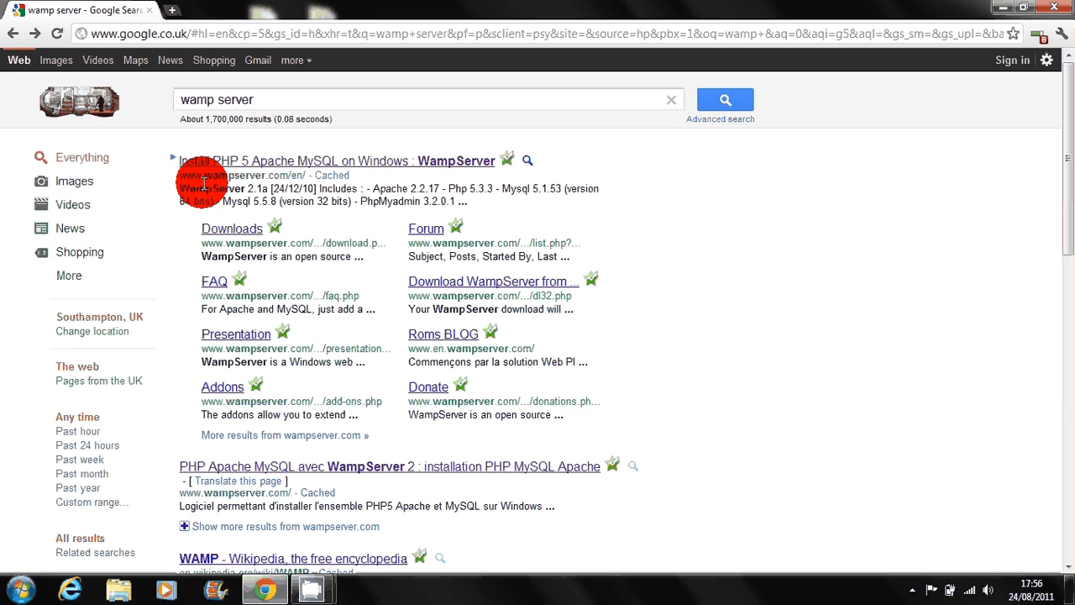
{"action": "mouse_move", "coordinate": [280, 174]}
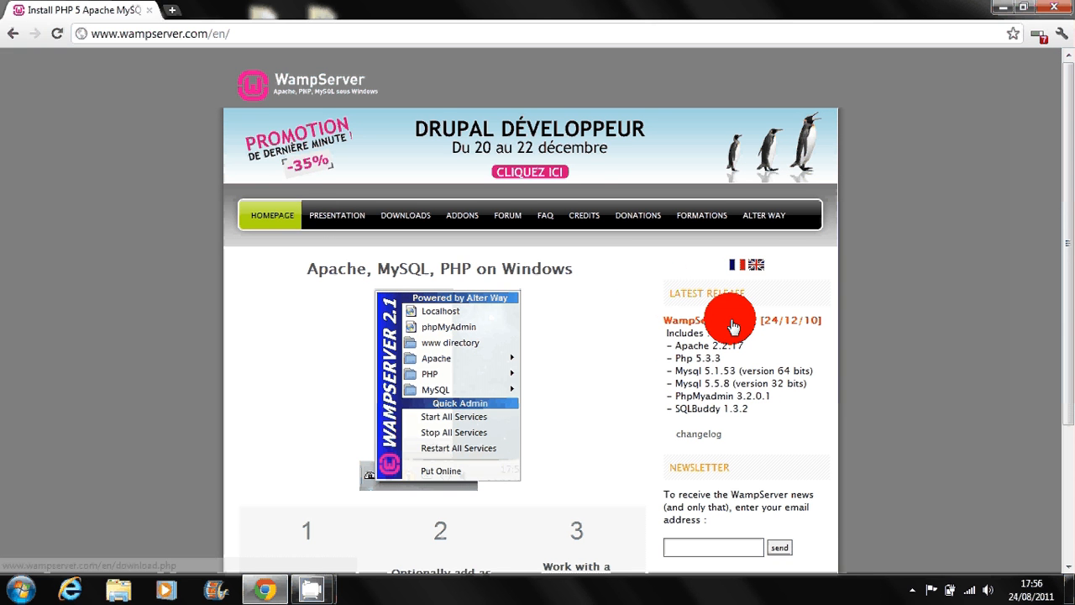
Step: Start the 64-bit WampServer 2.1d download from the downloads page
{"action": "left_click", "coordinate": [405, 215]}
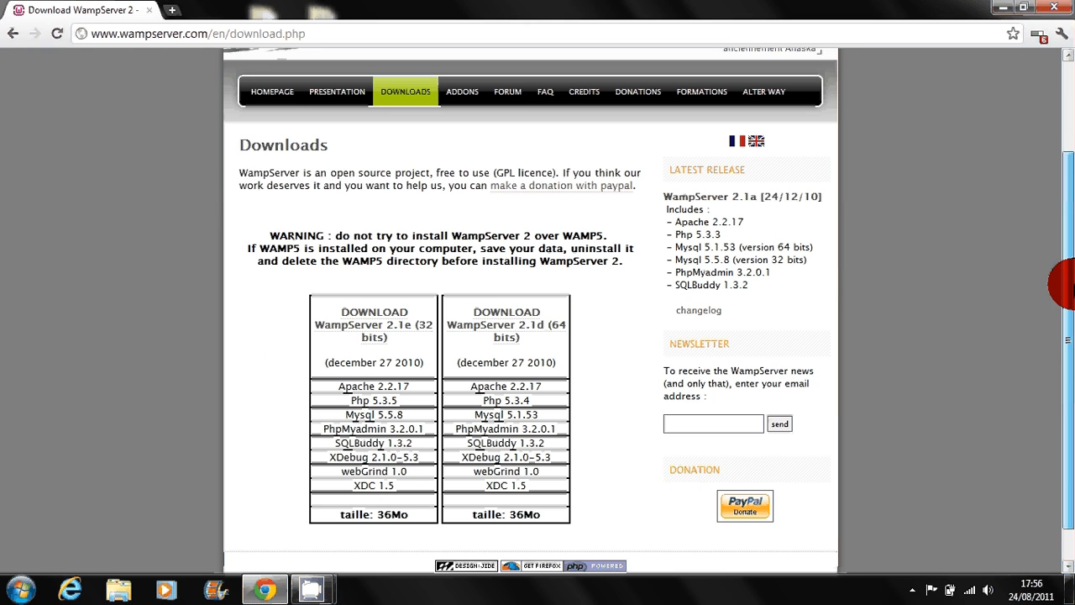
{"action": "mouse_move", "coordinate": [350, 227]}
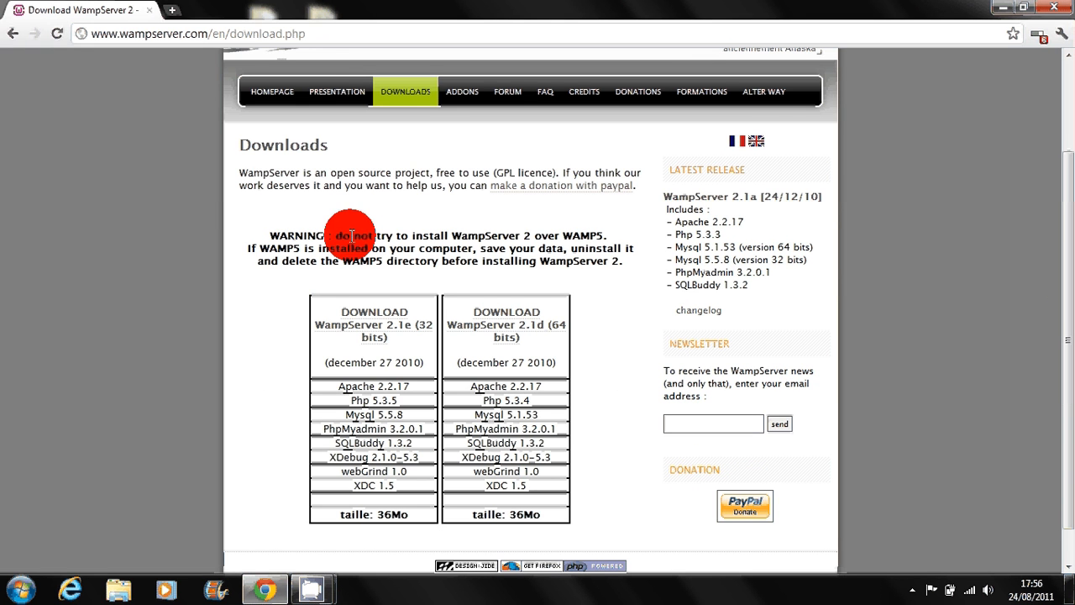
{"action": "mouse_move", "coordinate": [367, 366]}
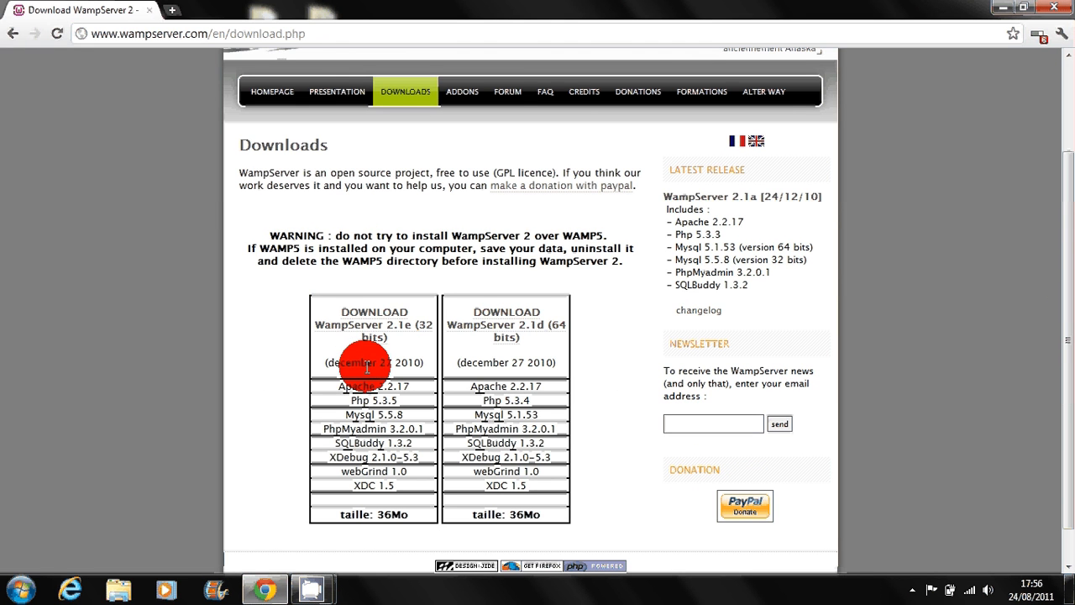
{"action": "mouse_move", "coordinate": [516, 357]}
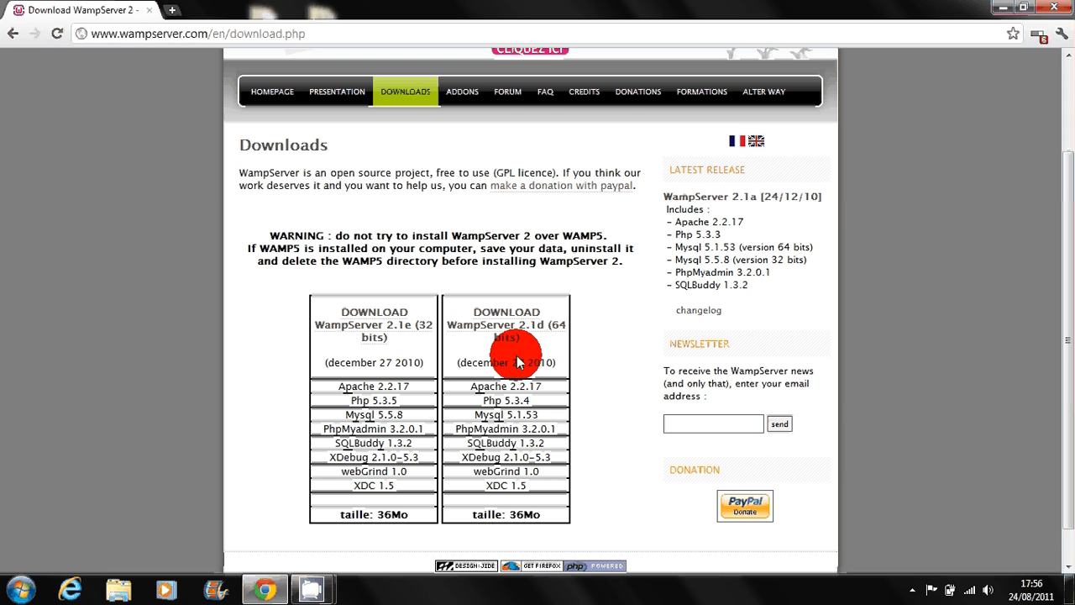
{"action": "left_click", "coordinate": [507, 325]}
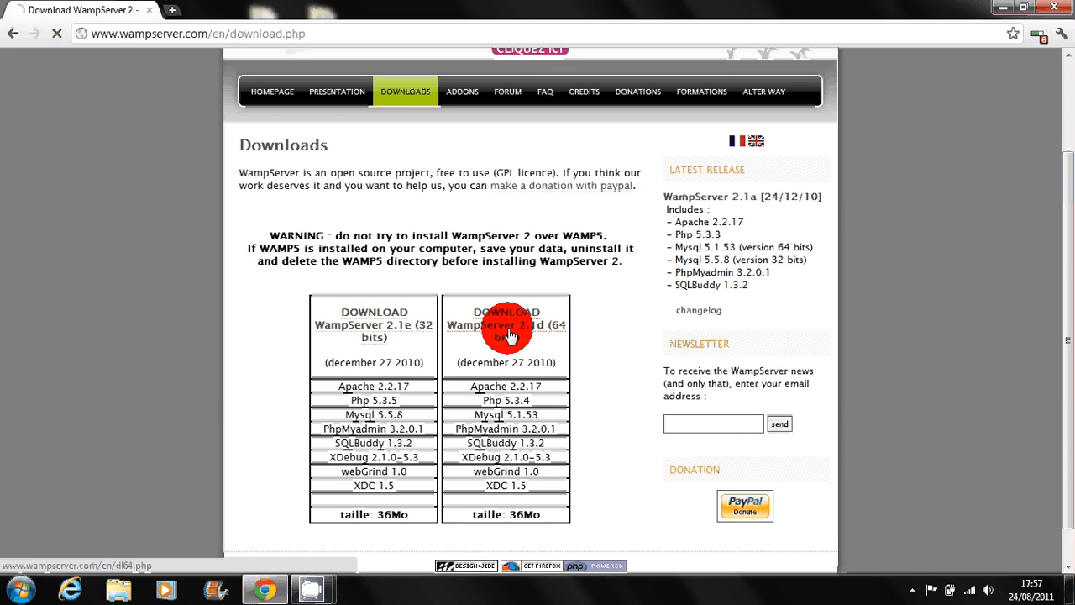
{"action": "left_click", "coordinate": [506, 326]}
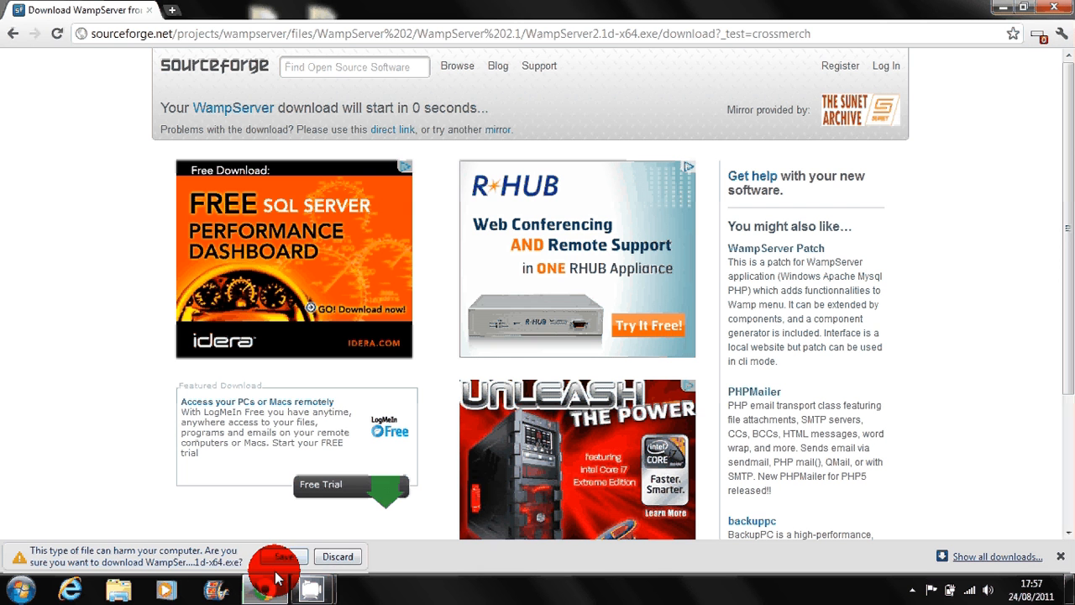
Step: Keep the WampServer 2.1d 64-bit installer in the browser's download bar
{"action": "left_click", "coordinate": [284, 555]}
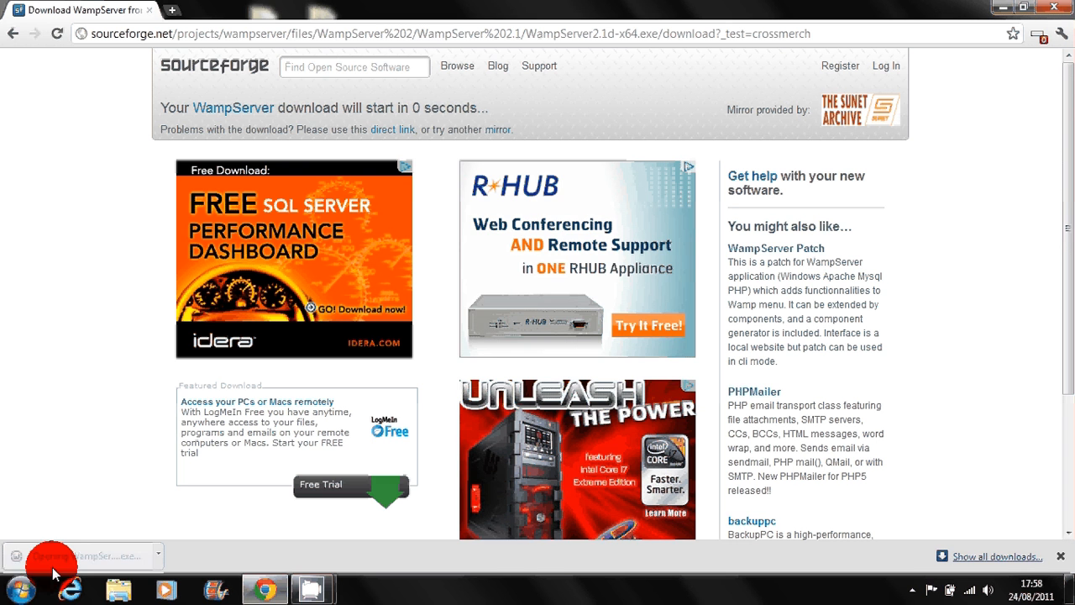
Step: Run the installer, accept the license, and proceed with c:\wamp as destination
{"action": "left_click", "coordinate": [76, 555]}
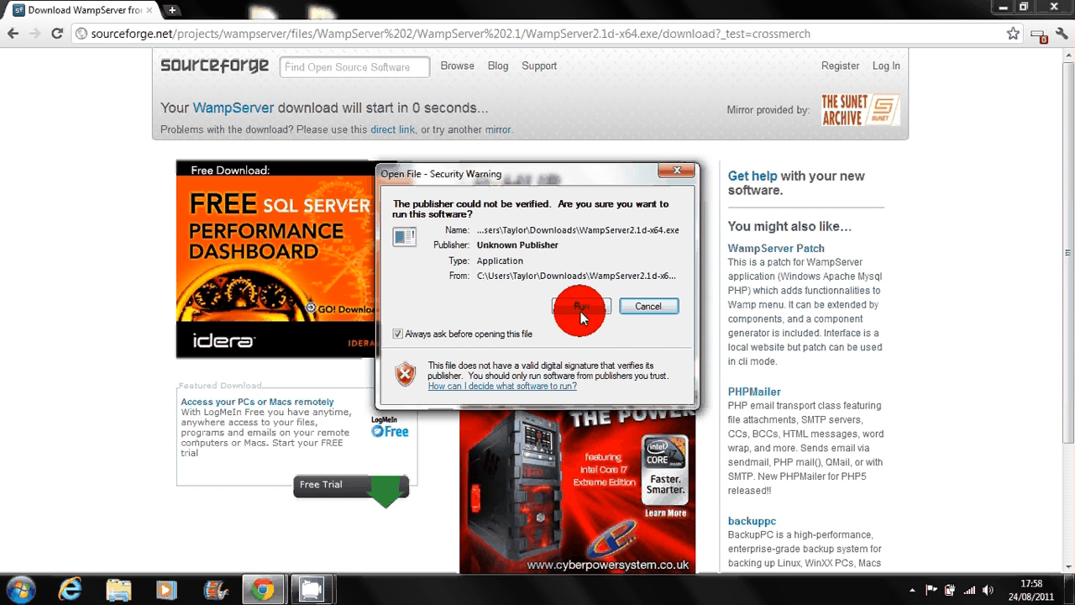
{"action": "left_click", "coordinate": [580, 306]}
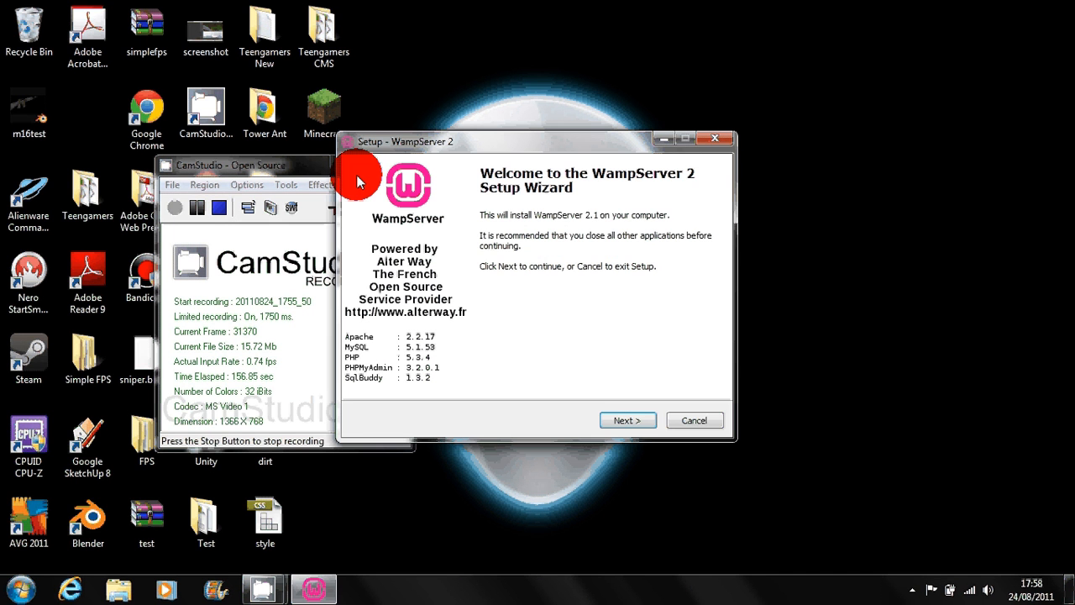
{"action": "mouse_move", "coordinate": [530, 257]}
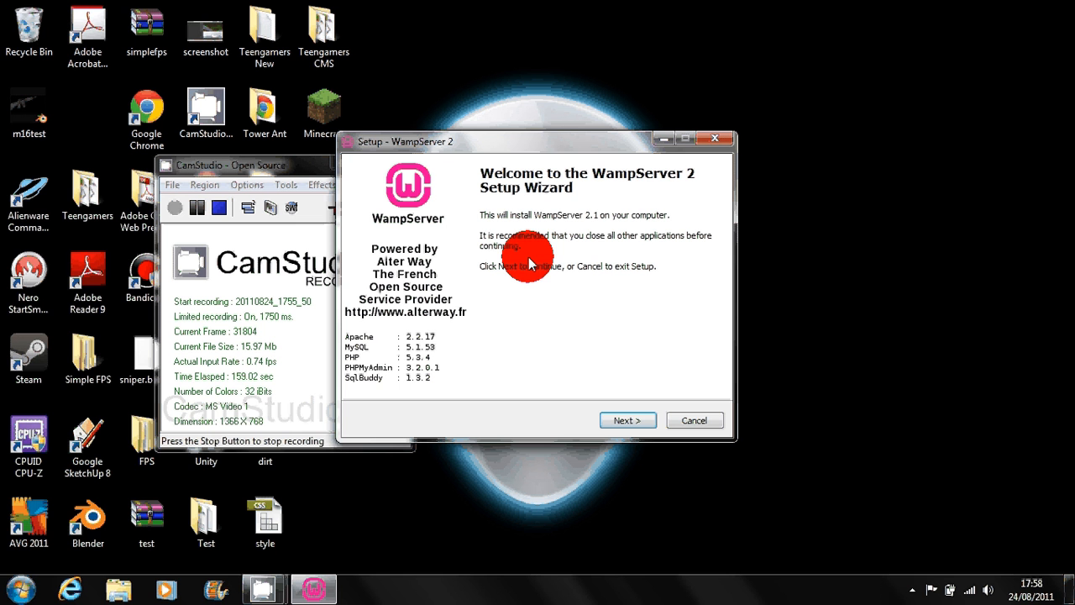
{"action": "mouse_move", "coordinate": [555, 189]}
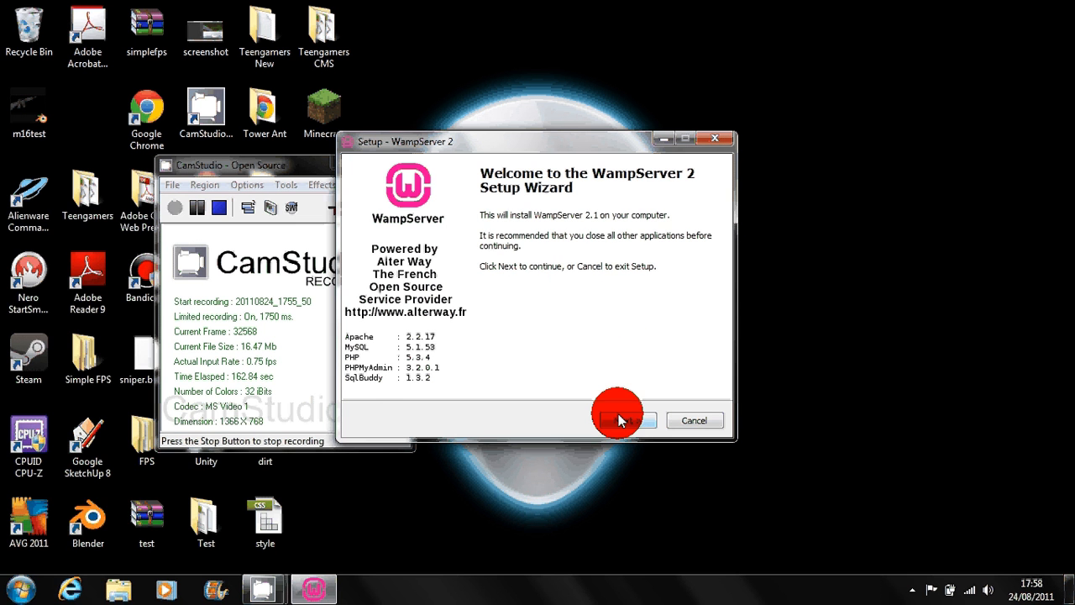
{"action": "left_click", "coordinate": [623, 420]}
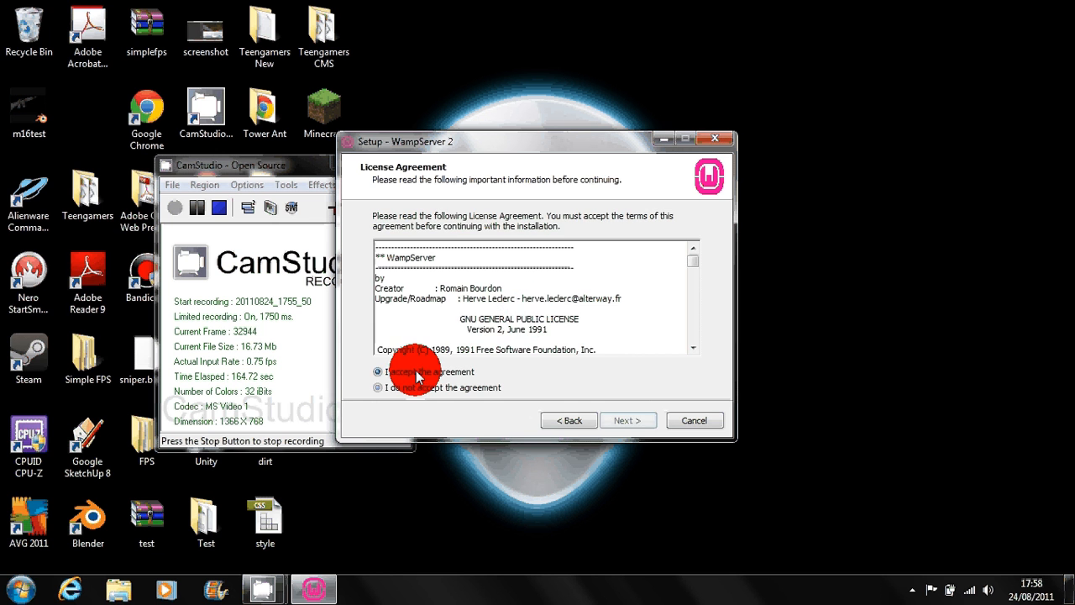
{"action": "left_click", "coordinate": [628, 420]}
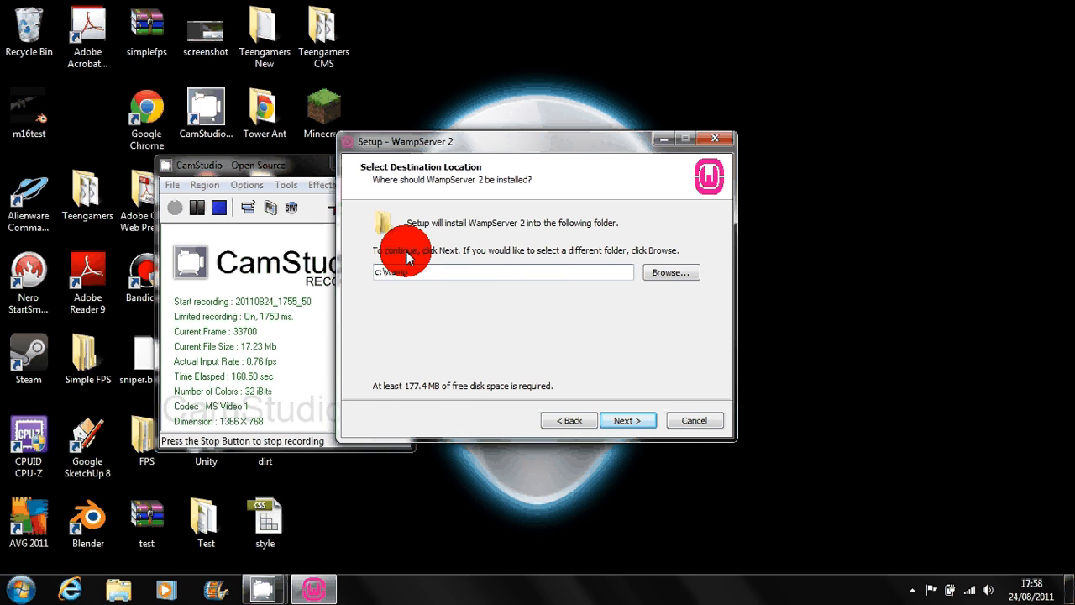
{"action": "left_click", "coordinate": [628, 420]}
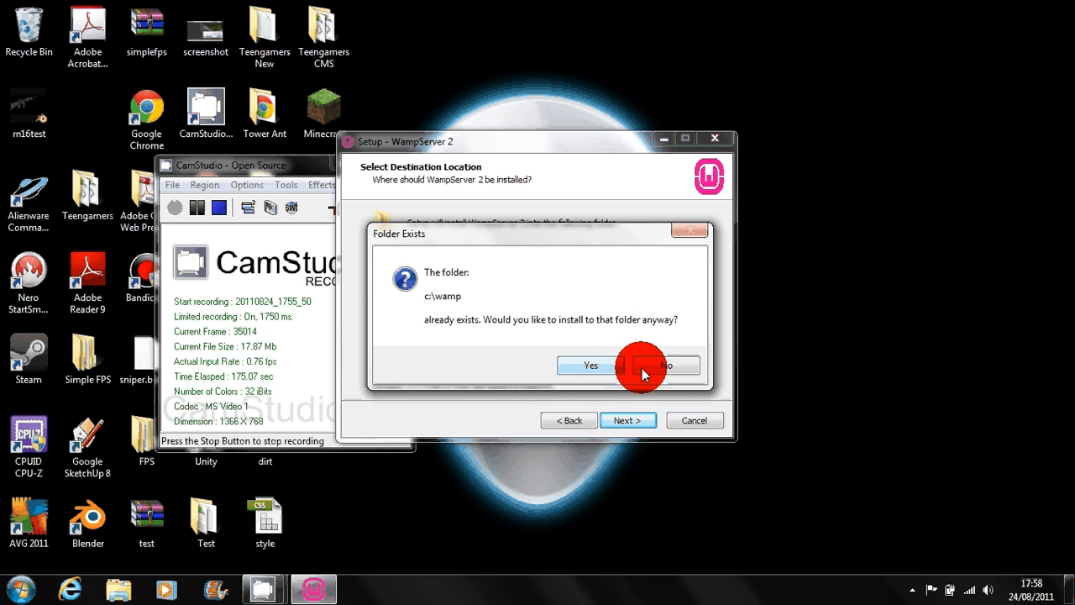
Step: Decline the existing folder and delete the old c:\wamp folder to the Recycle Bin
{"action": "left_click", "coordinate": [591, 365]}
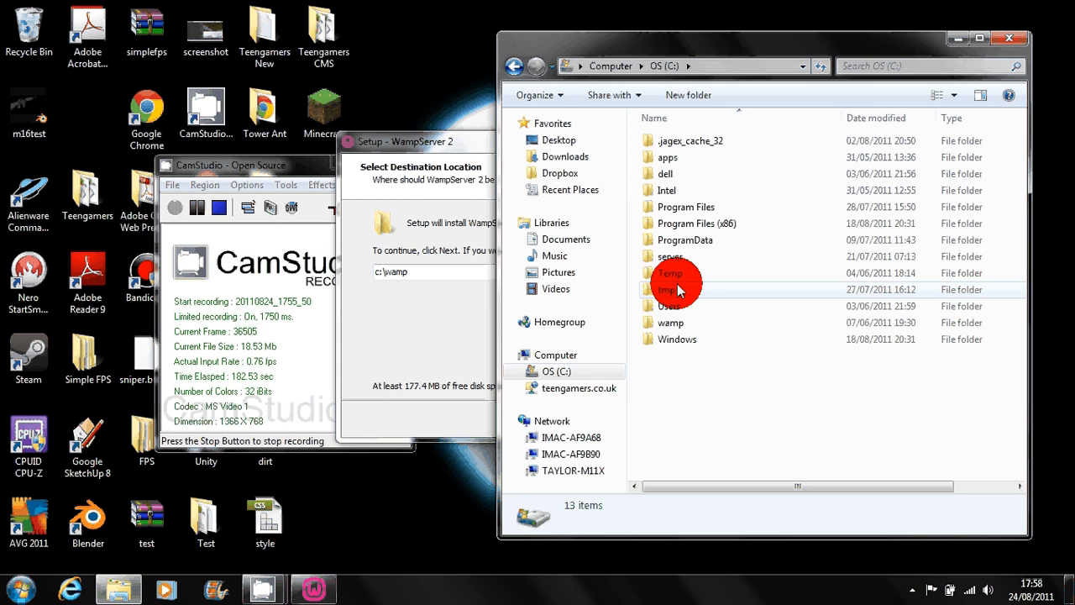
{"action": "right_click", "coordinate": [669, 322]}
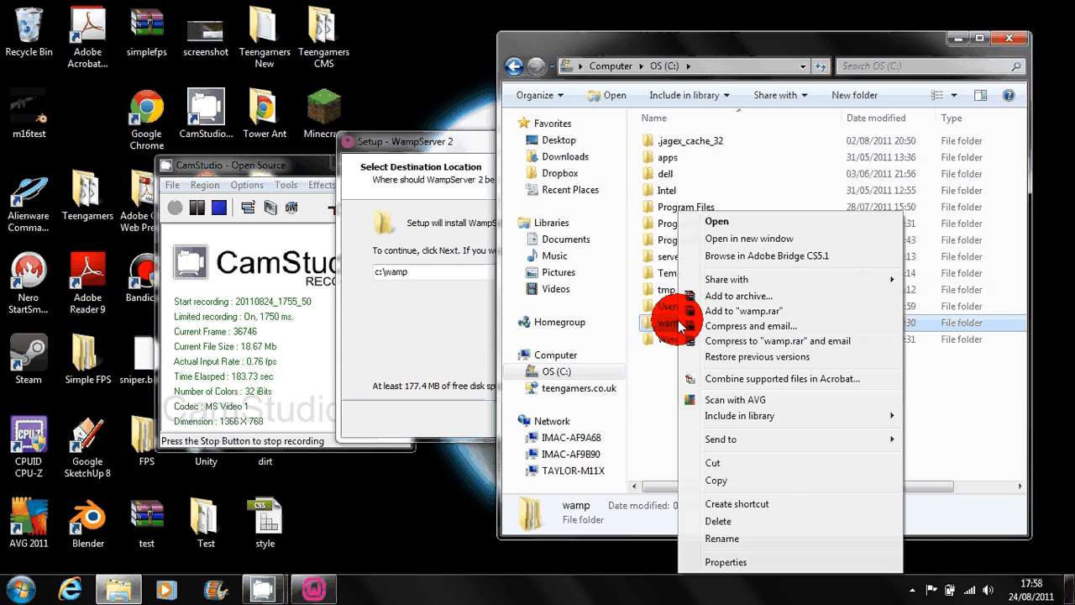
{"action": "left_click", "coordinate": [718, 521]}
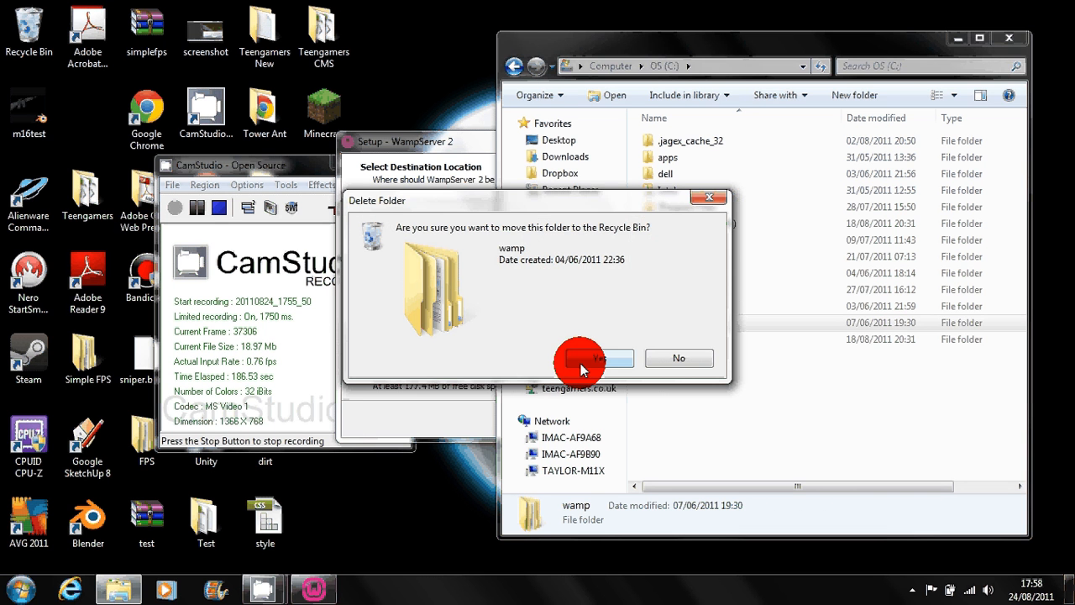
{"action": "left_click", "coordinate": [592, 358]}
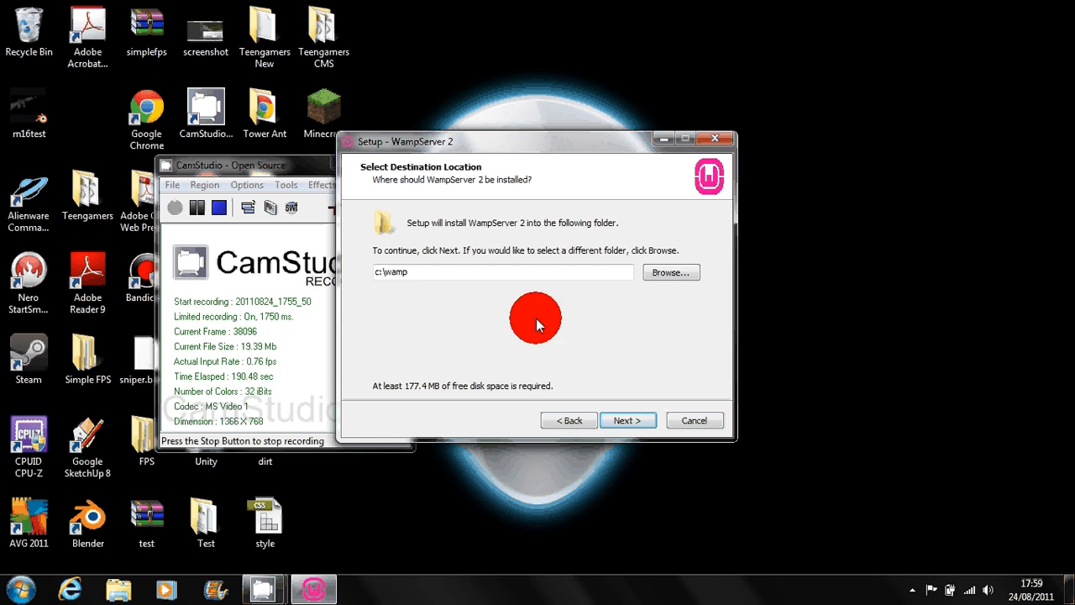
Step: Install WampServer to c:\wamp with a desktop icon enabled
{"action": "left_click", "coordinate": [628, 420]}
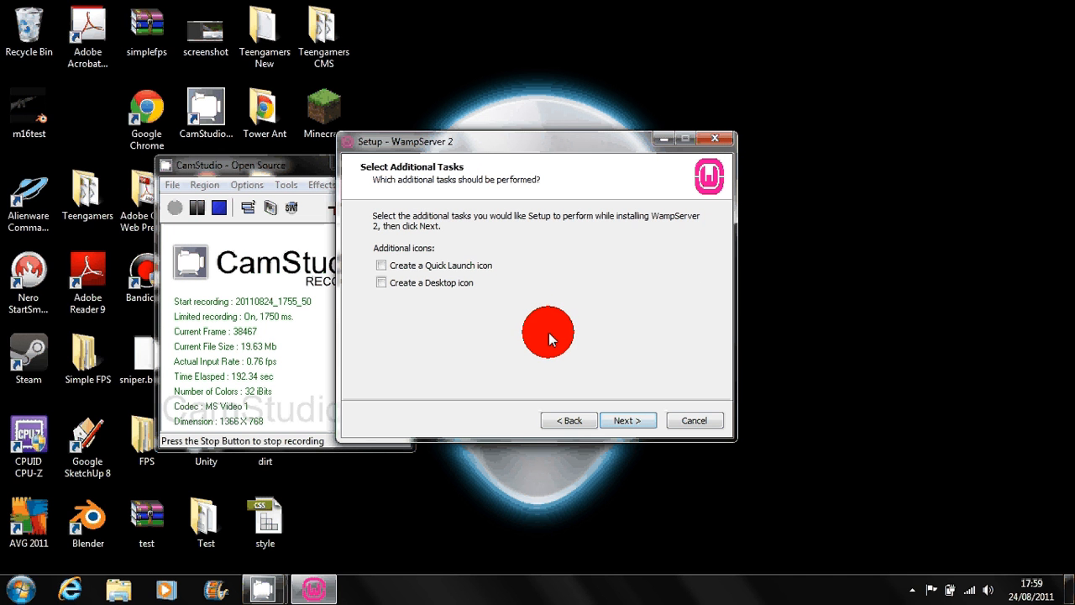
{"action": "left_click", "coordinate": [381, 283]}
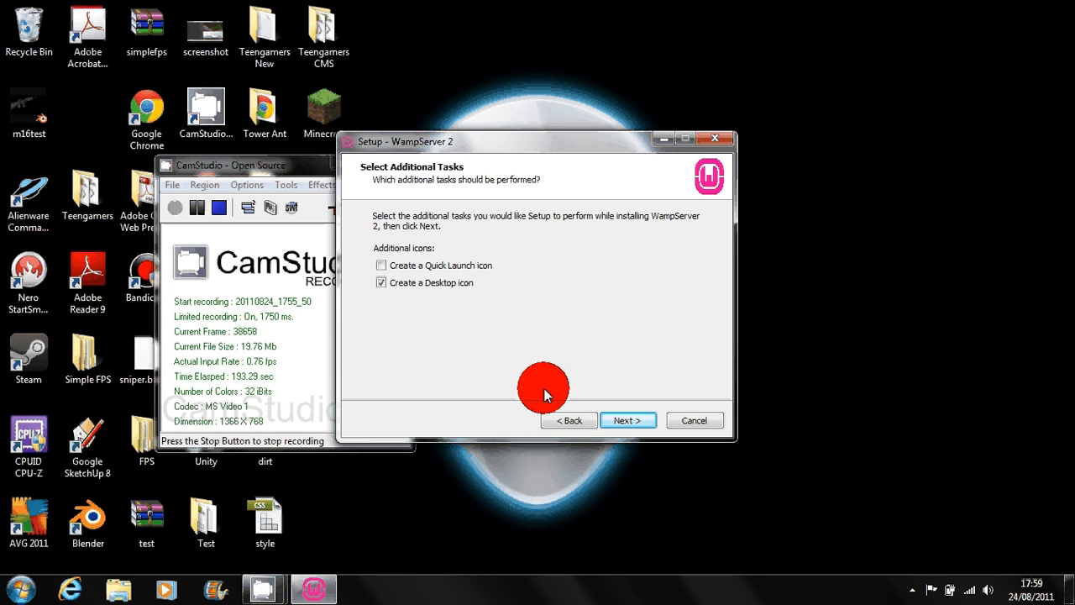
{"action": "left_click", "coordinate": [628, 421]}
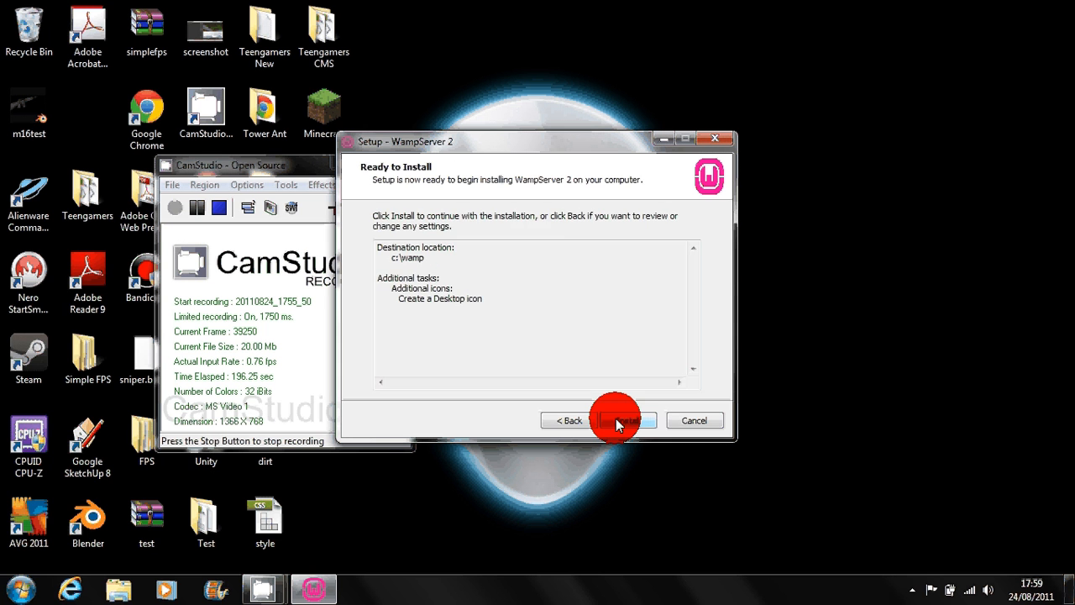
{"action": "left_click", "coordinate": [618, 420]}
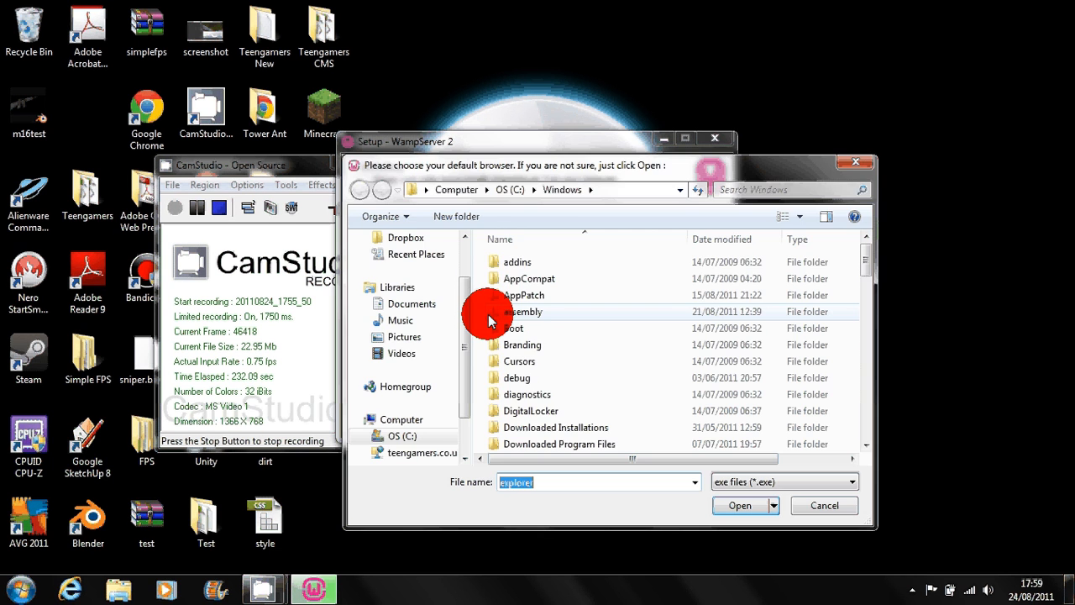
{"action": "mouse_move", "coordinate": [634, 160]}
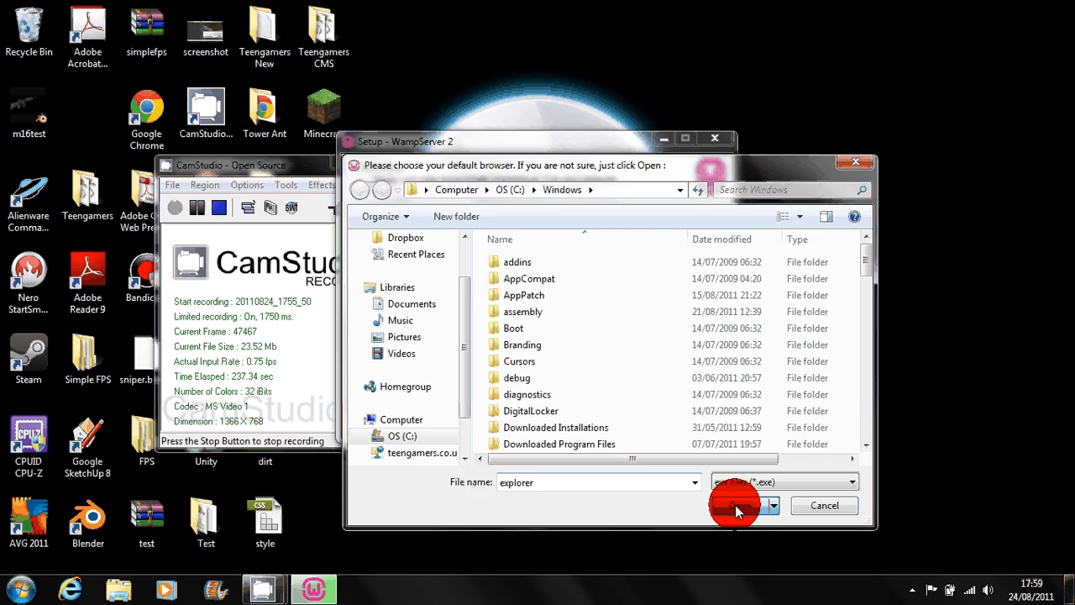
Step: Keep explorer.exe as default browser and the default SMTP and email settings
{"action": "left_click", "coordinate": [735, 505]}
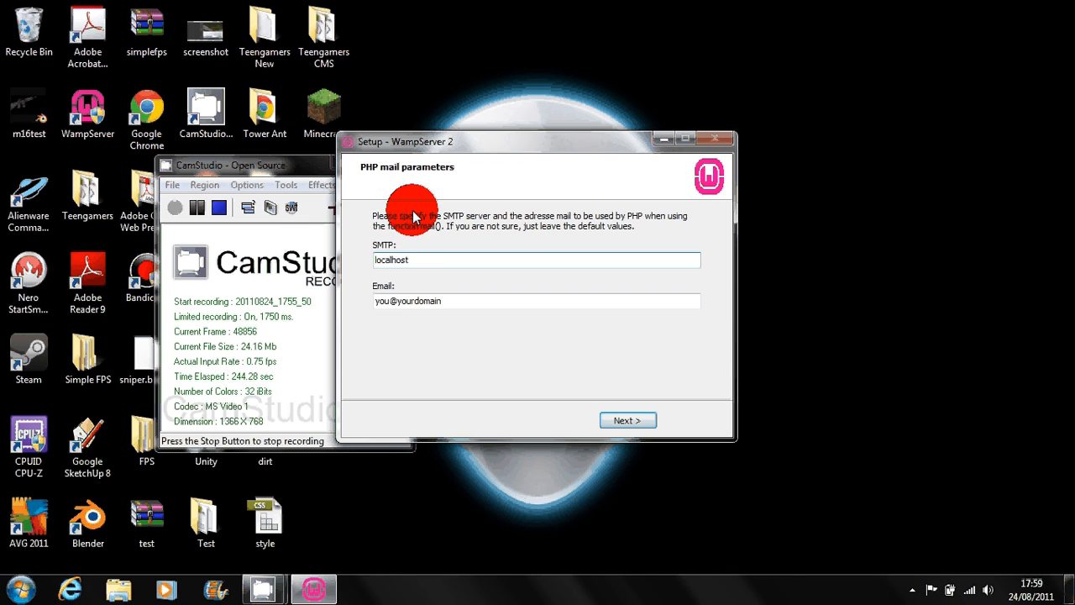
{"action": "mouse_move", "coordinate": [429, 248]}
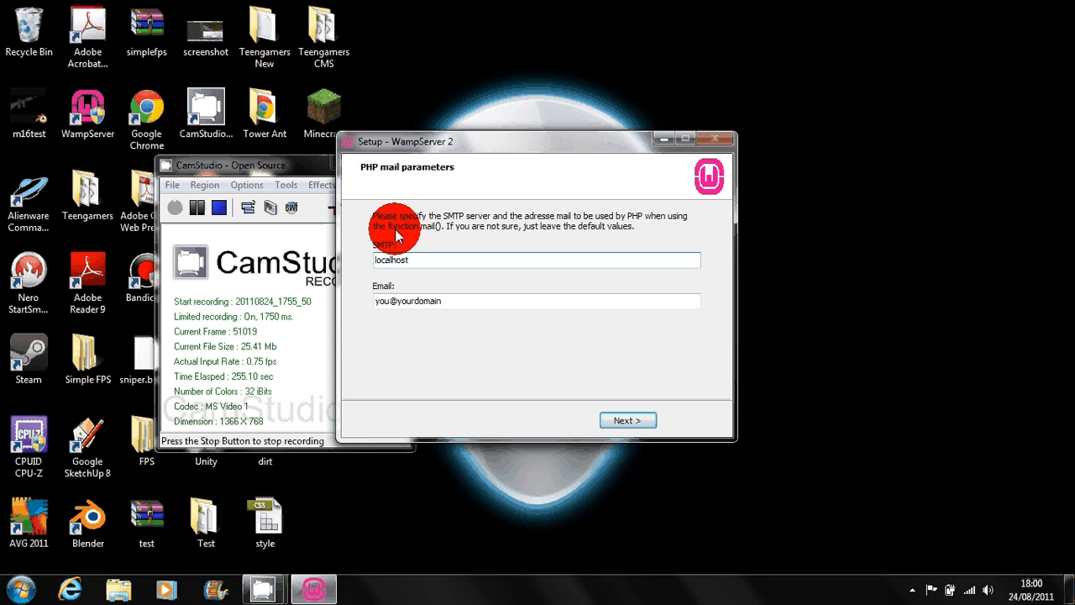
{"action": "mouse_move", "coordinate": [370, 218]}
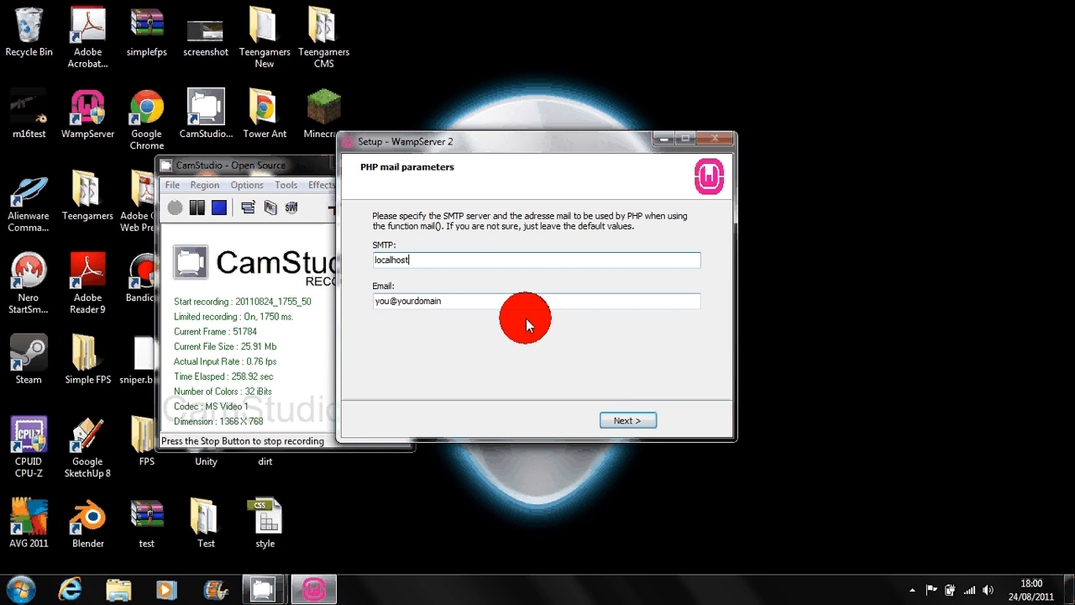
{"action": "left_click", "coordinate": [628, 421]}
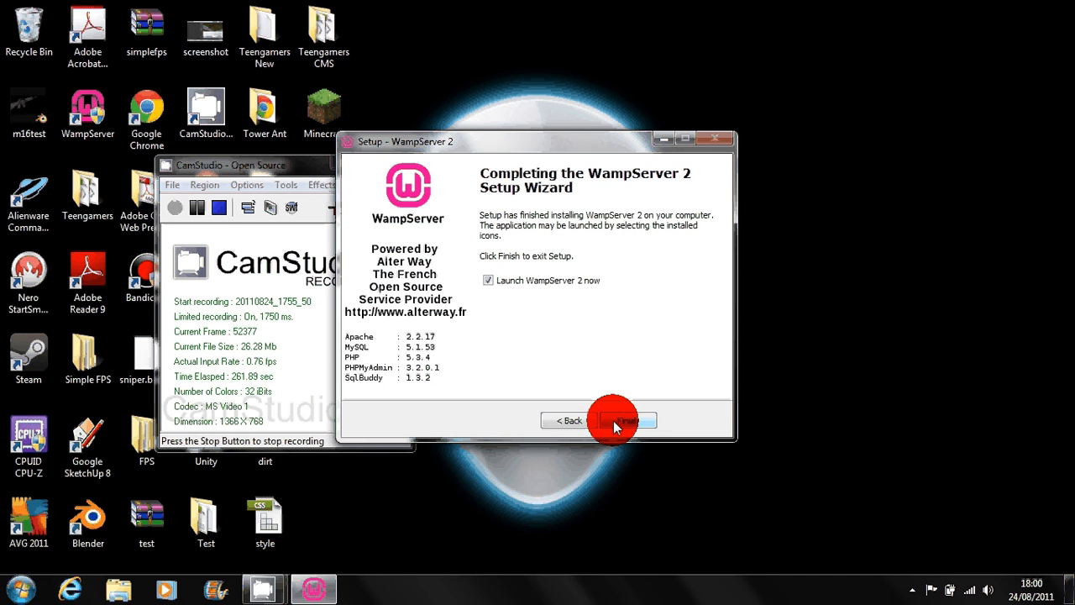
Step: Finish setup launching WampServer 2, then open its tray icon menu
{"action": "left_click", "coordinate": [613, 420]}
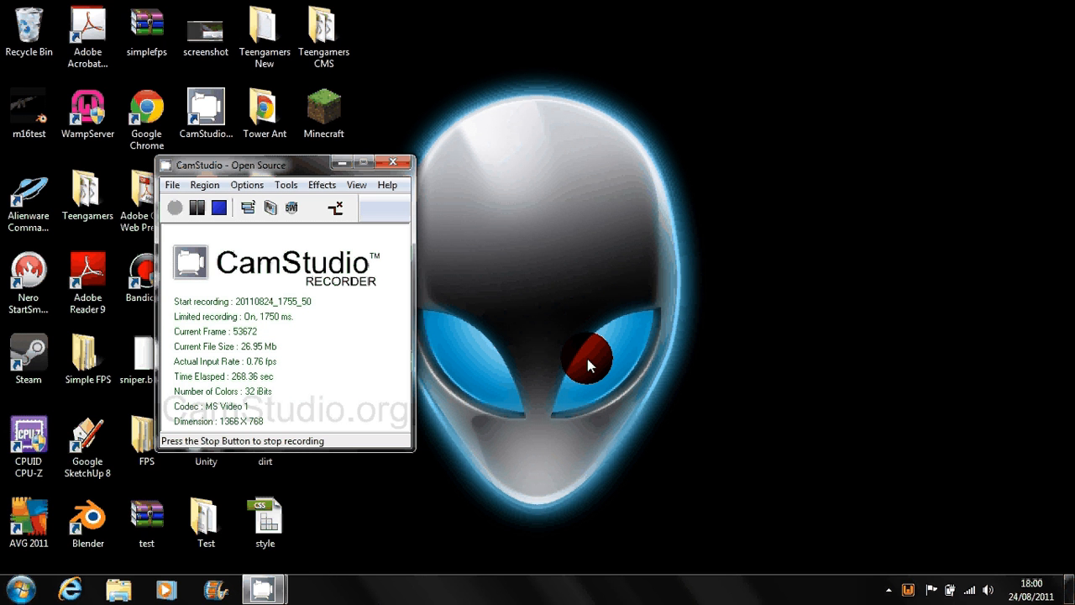
{"action": "mouse_move", "coordinate": [870, 523]}
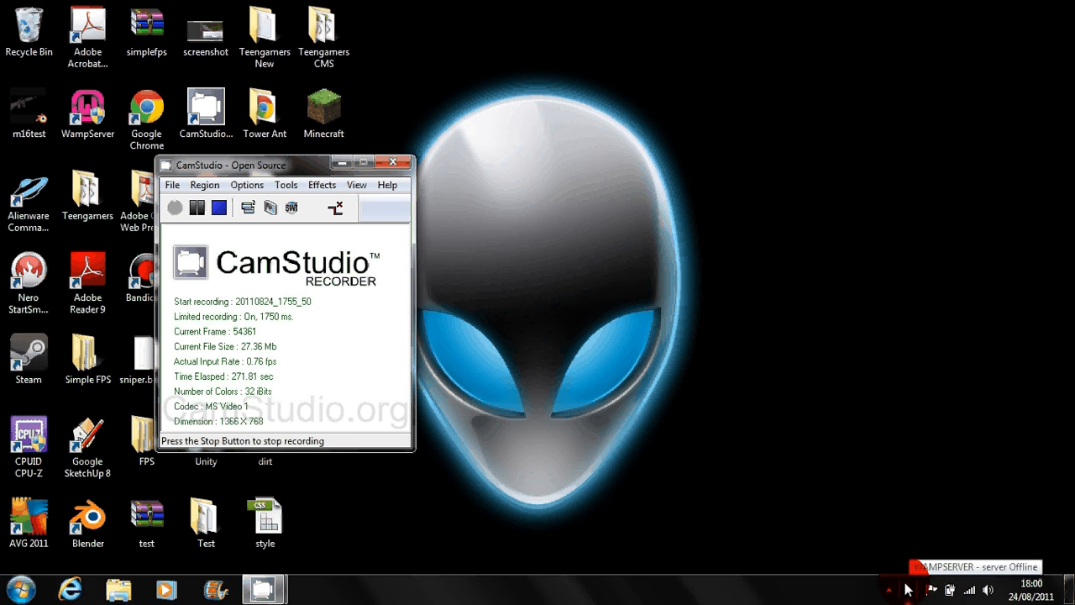
{"action": "left_click", "coordinate": [915, 589]}
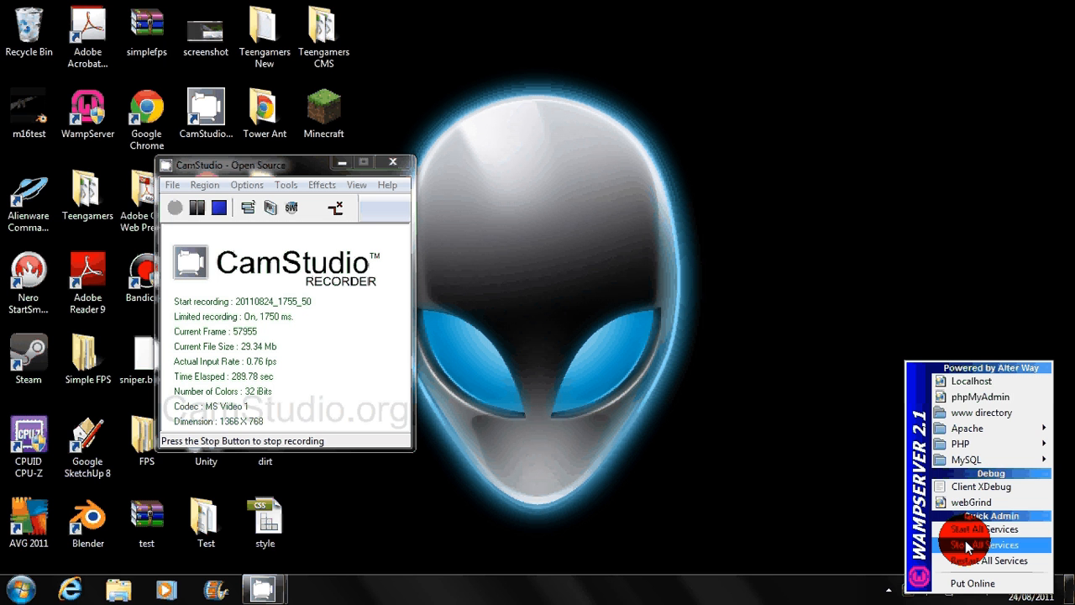
{"action": "mouse_move", "coordinate": [983, 412]}
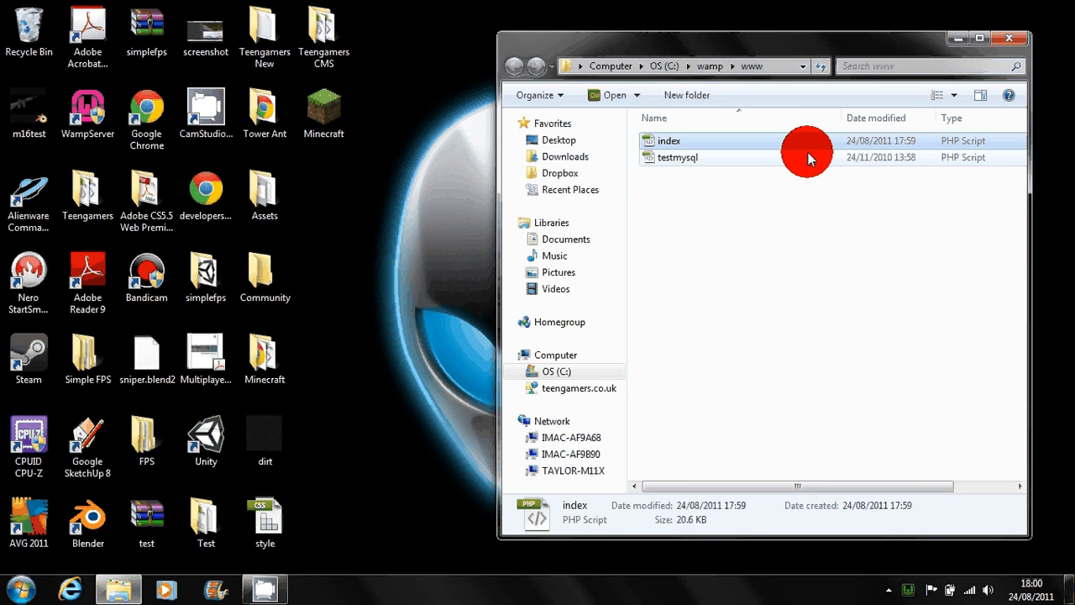
Step: Browse Windows Explorer to the c:\wamp\www folder
{"action": "left_click", "coordinate": [678, 157]}
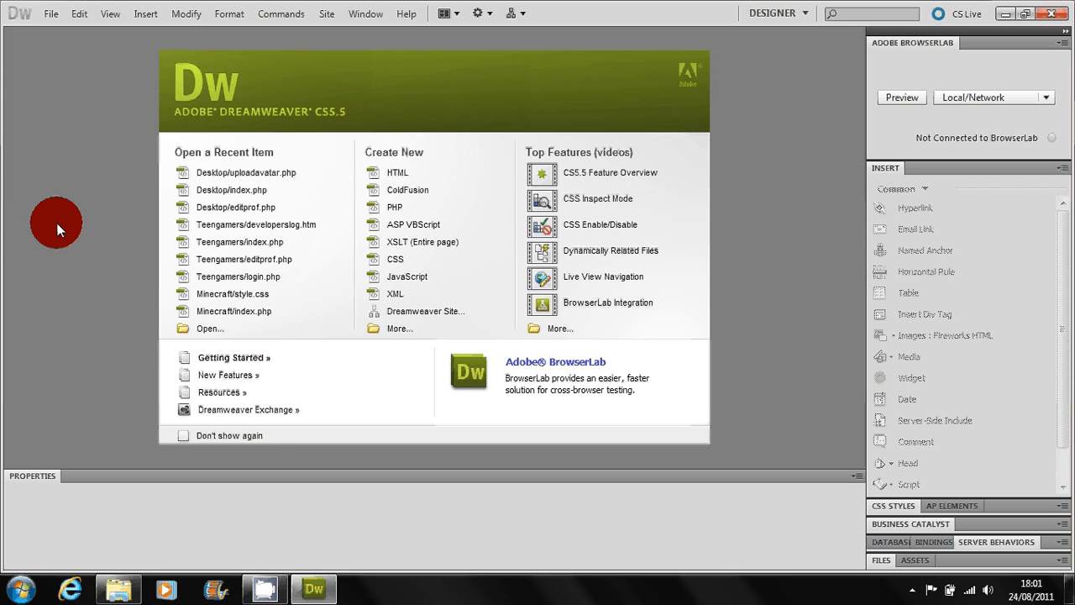
{"action": "mouse_move", "coordinate": [48, 84]}
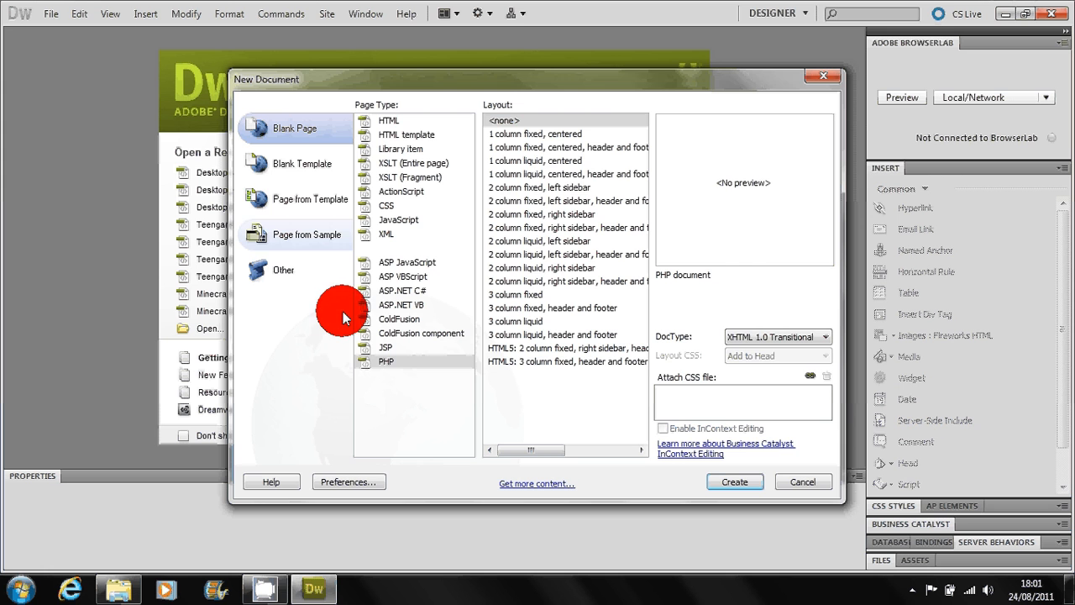
Step: Create a blank PHP page containing <?php echo "<h1>PHP Rules!</h1>"; ?>
{"action": "left_click", "coordinate": [802, 481]}
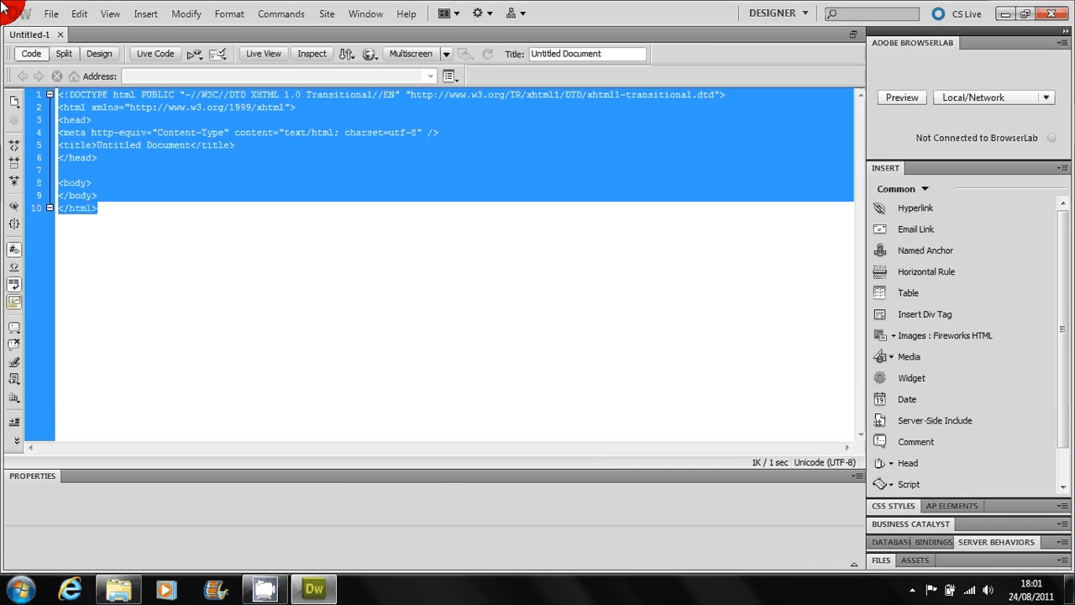
{"action": "type", "text": "<?php"}
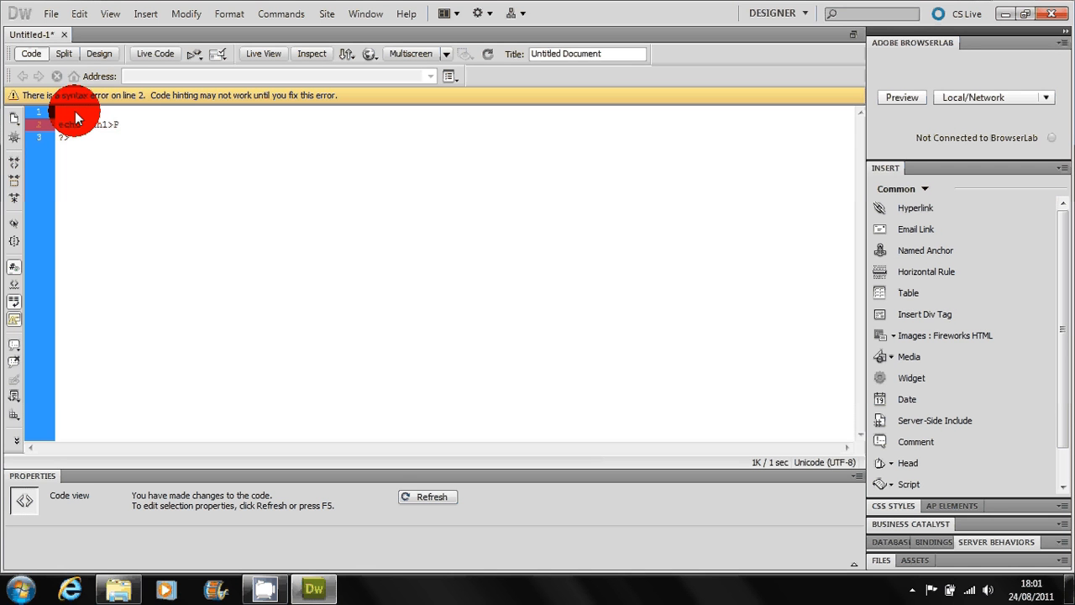
{"action": "type", "text": "PHP Rules!"}
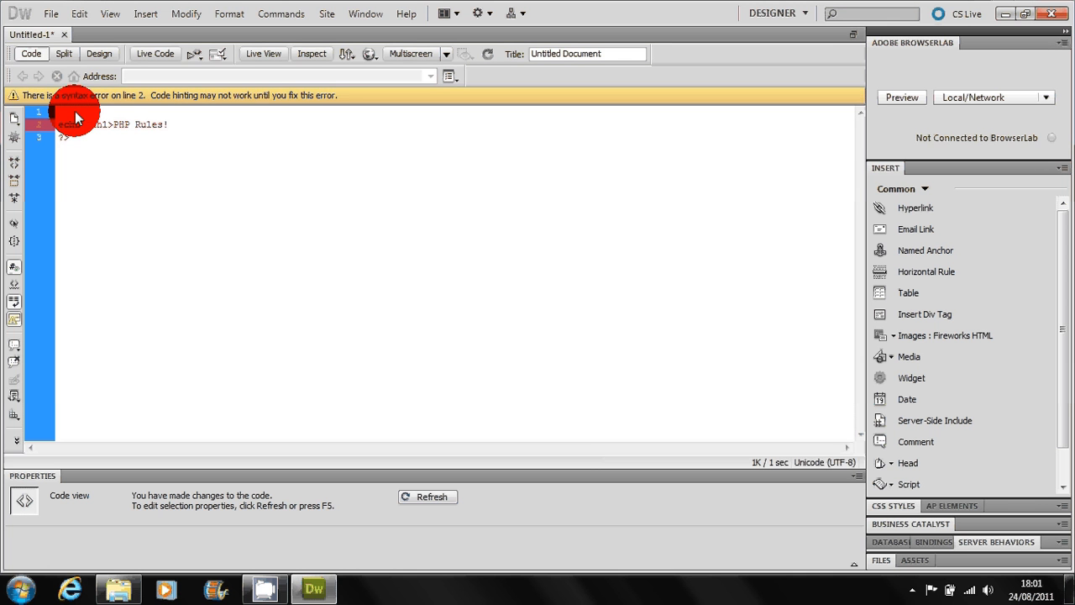
{"action": "type", "text": "</h1>\";"}
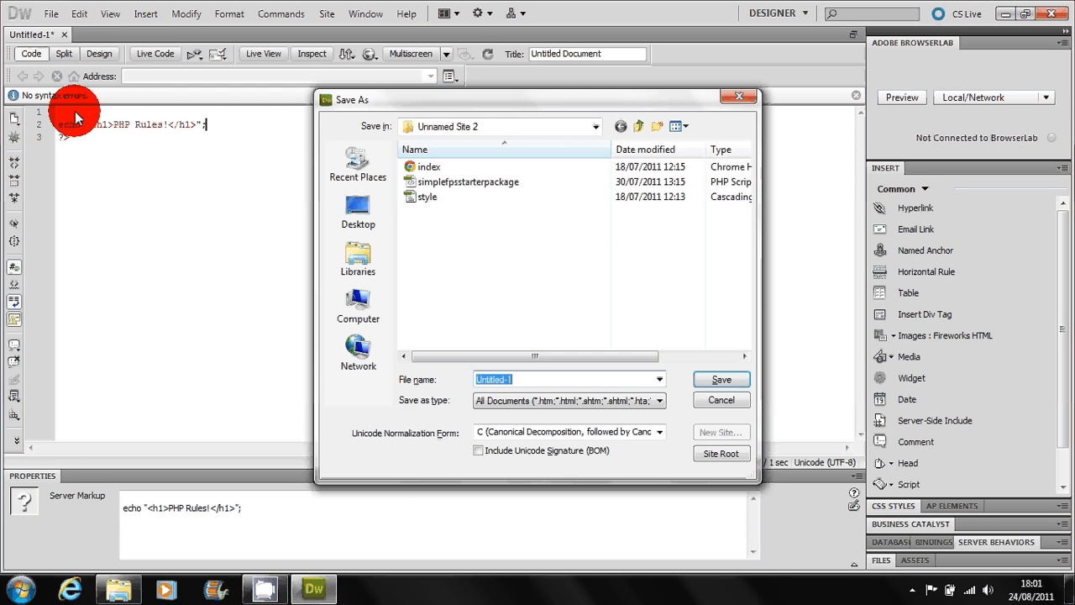
Step: Save the page as test.php in the wamp www folder
{"action": "left_click", "coordinate": [358, 210]}
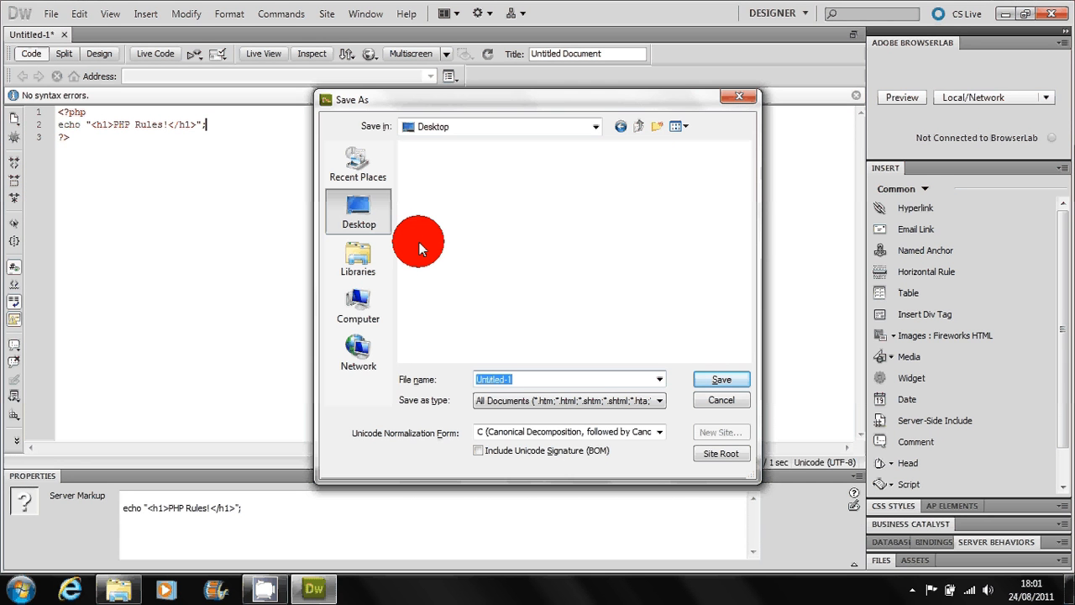
{"action": "type", "text": "test"}
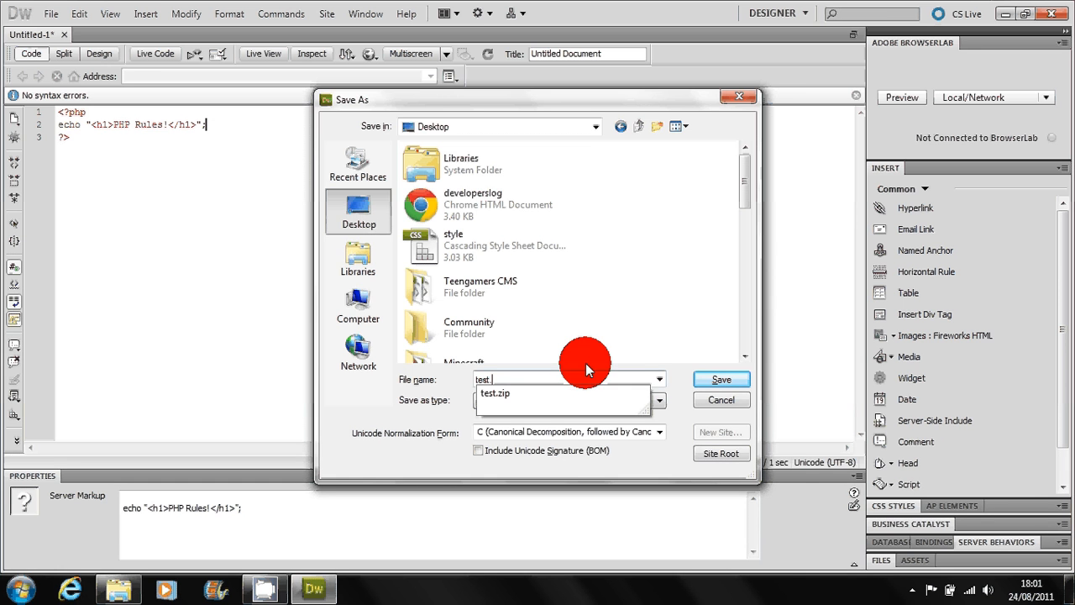
{"action": "left_click", "coordinate": [720, 379]}
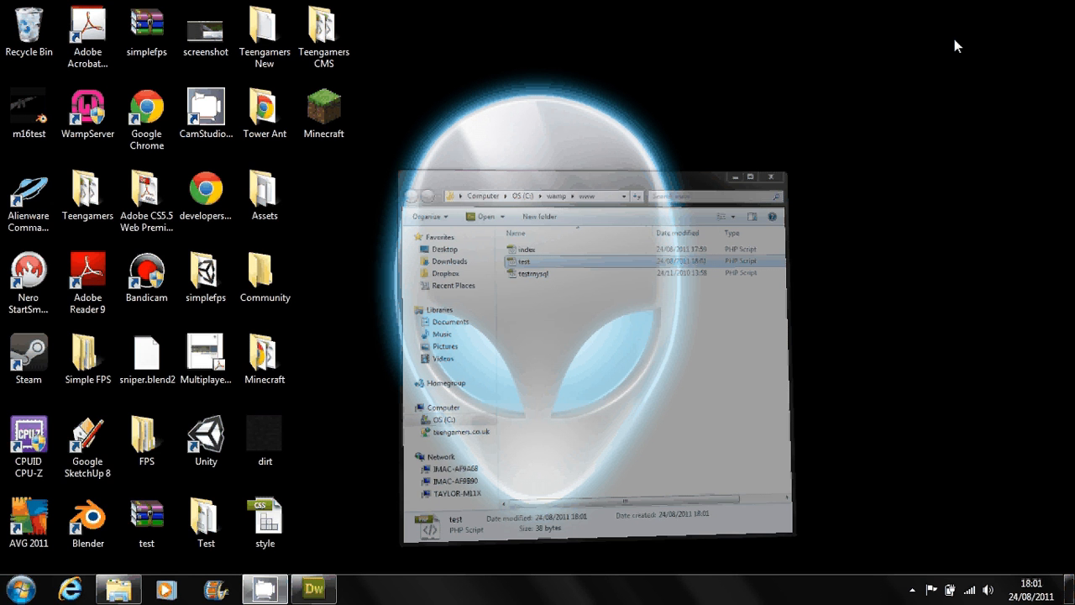
{"action": "left_click", "coordinate": [18, 589]}
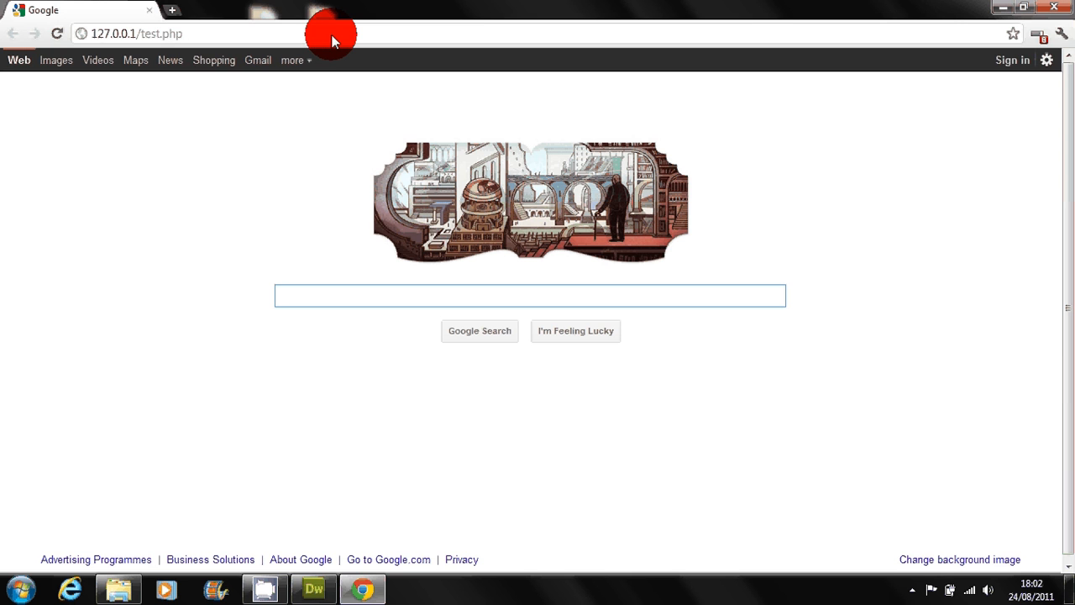
Step: Load 127.0.0.1/test.php showing the 'PHP Rules!' heading and open the page's context menu
{"action": "left_click", "coordinate": [530, 294]}
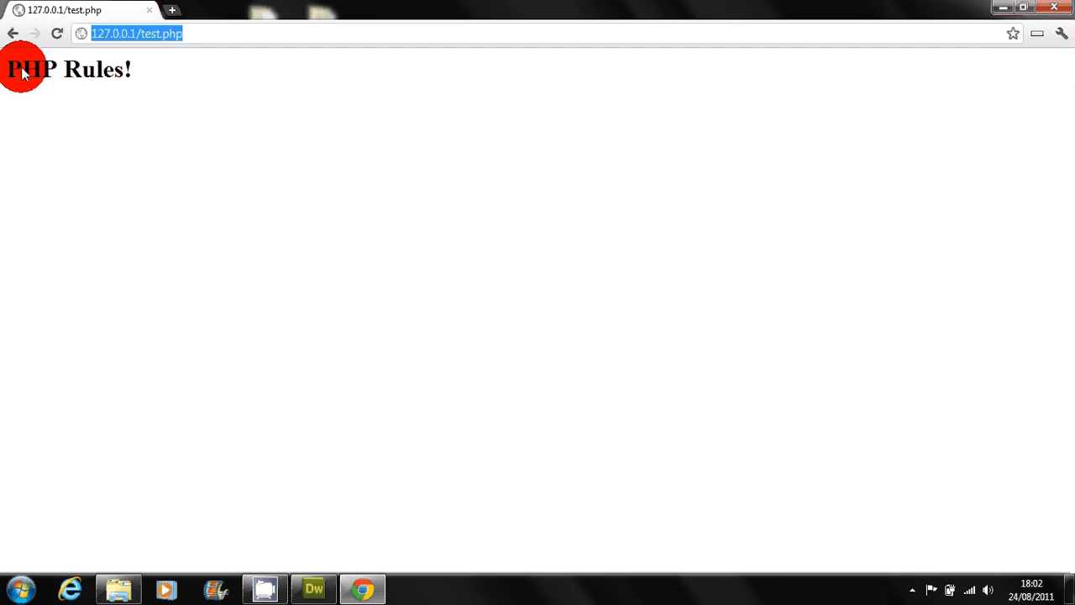
{"action": "right_click", "coordinate": [217, 288]}
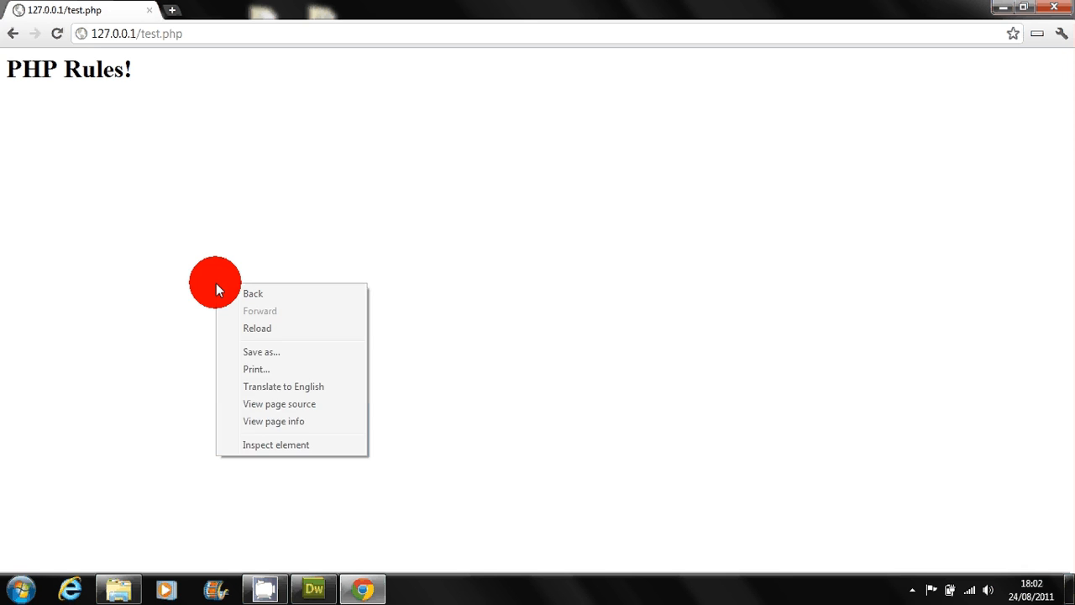
{"action": "mouse_move", "coordinate": [279, 404]}
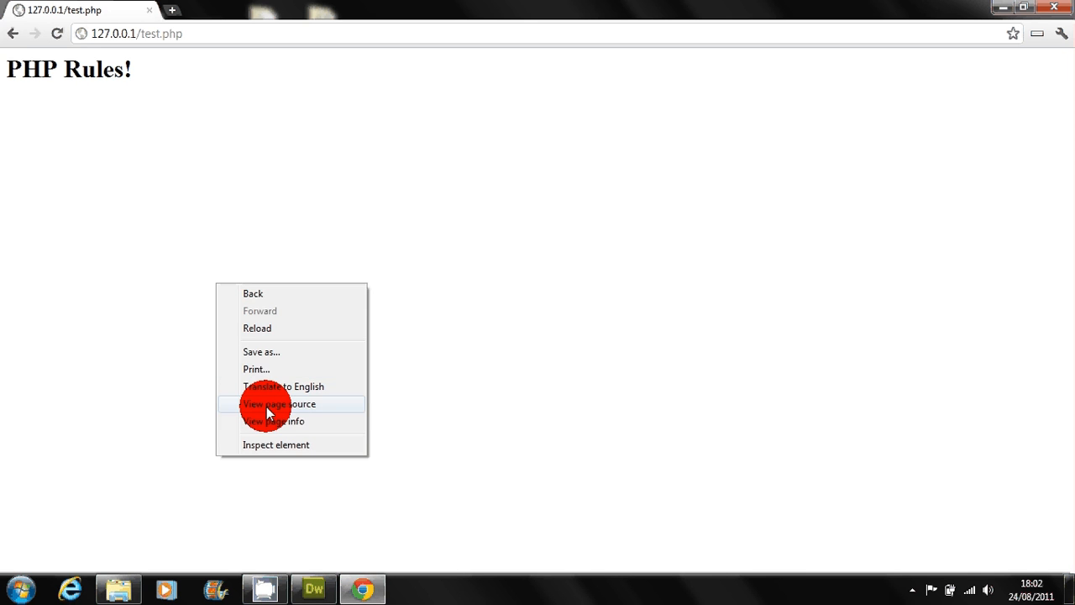
Step: View the test page source showing <h1>PHP Rules!</h1>, then close the source tab
{"action": "left_click", "coordinate": [278, 404]}
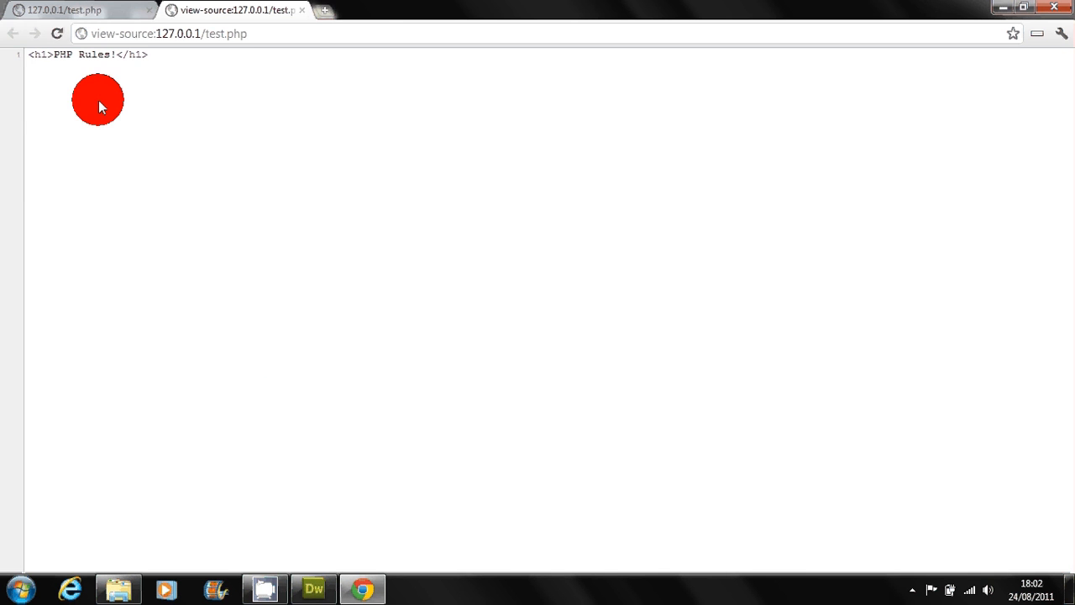
{"action": "mouse_move", "coordinate": [269, 109]}
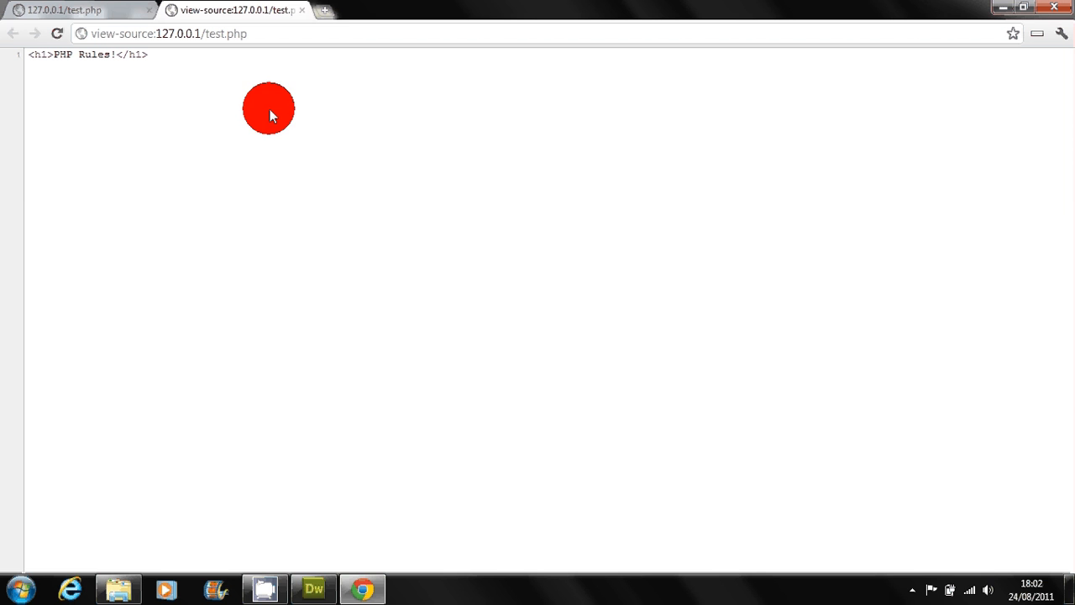
{"action": "left_click", "coordinate": [76, 9]}
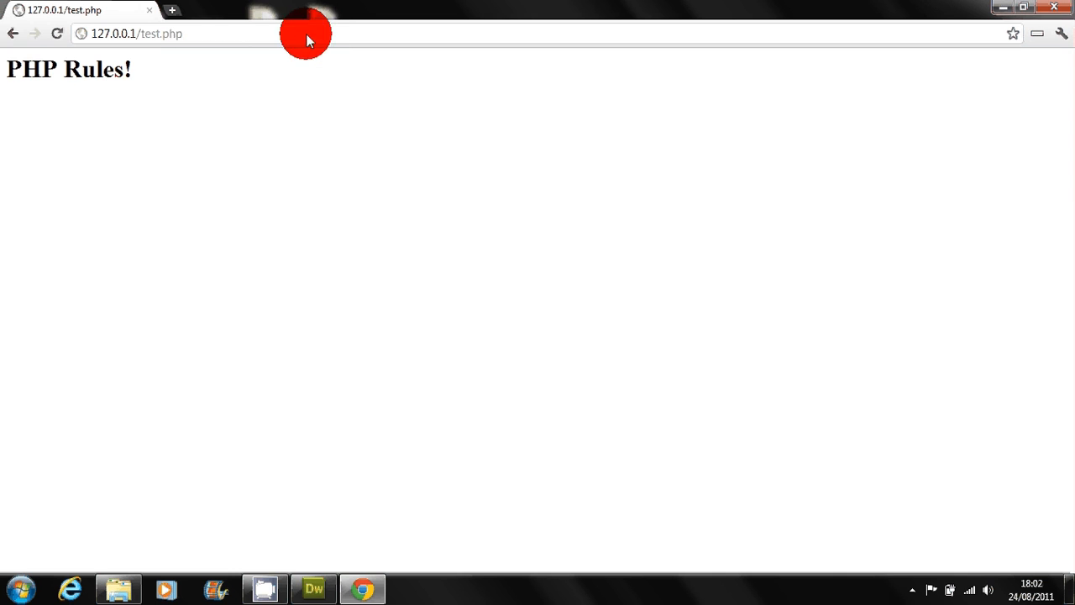
{"action": "mouse_move", "coordinate": [311, 111]}
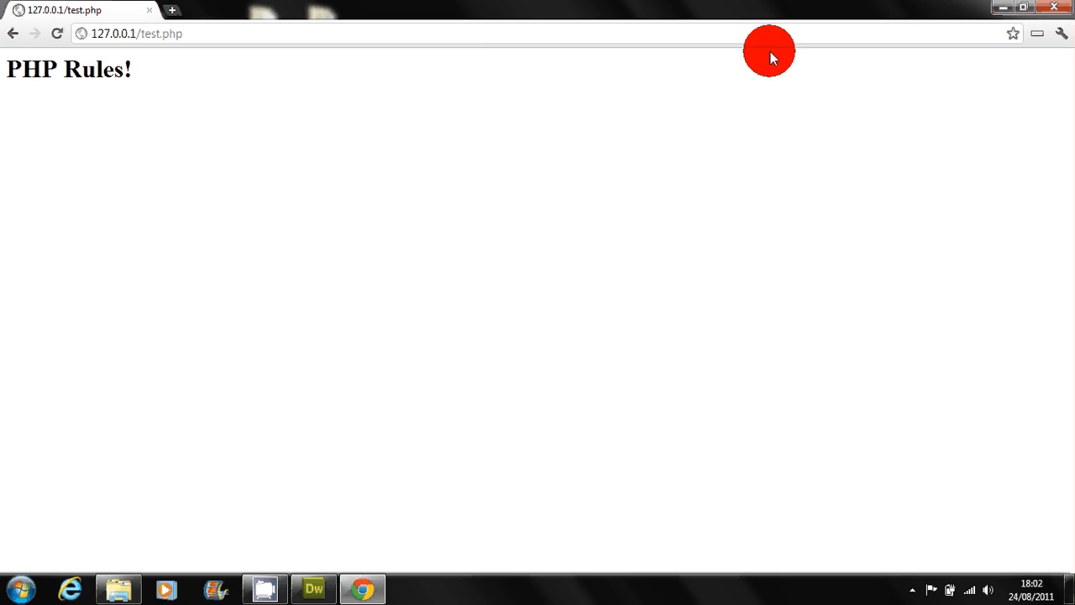
{"action": "mouse_move", "coordinate": [906, 103]}
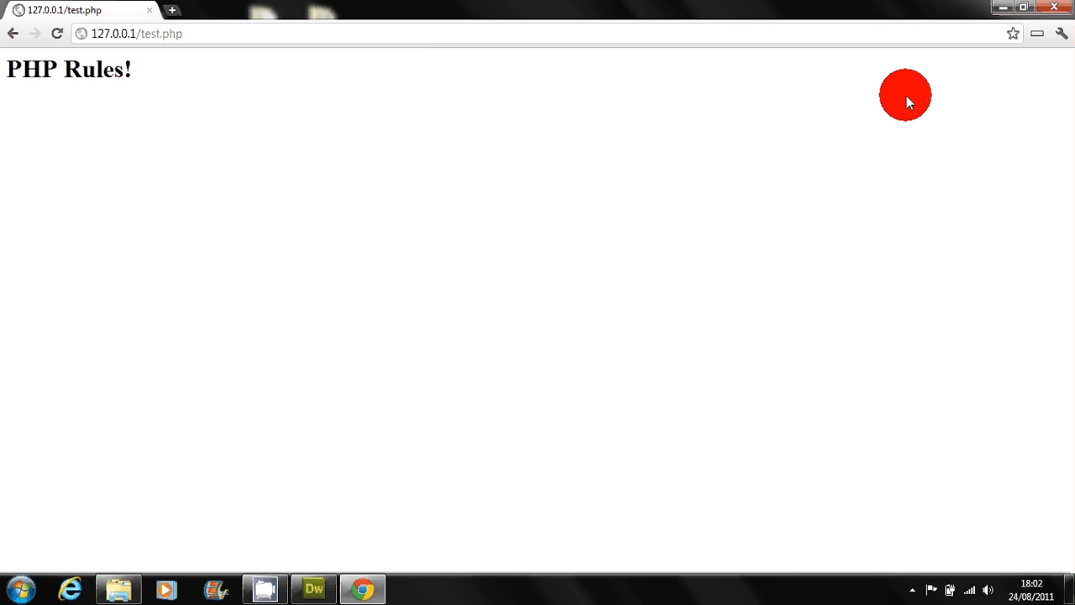